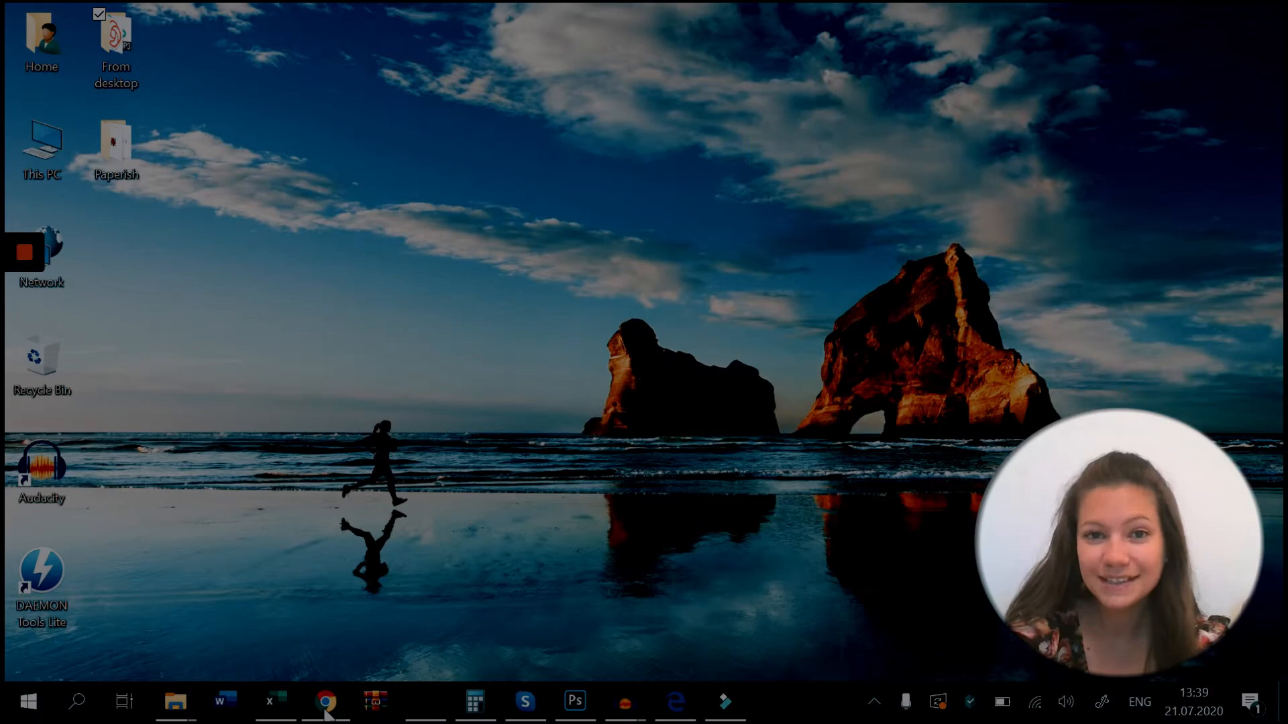
# - Launch Chrome and go to the screenrec.com website
pyautogui.click(327, 702)
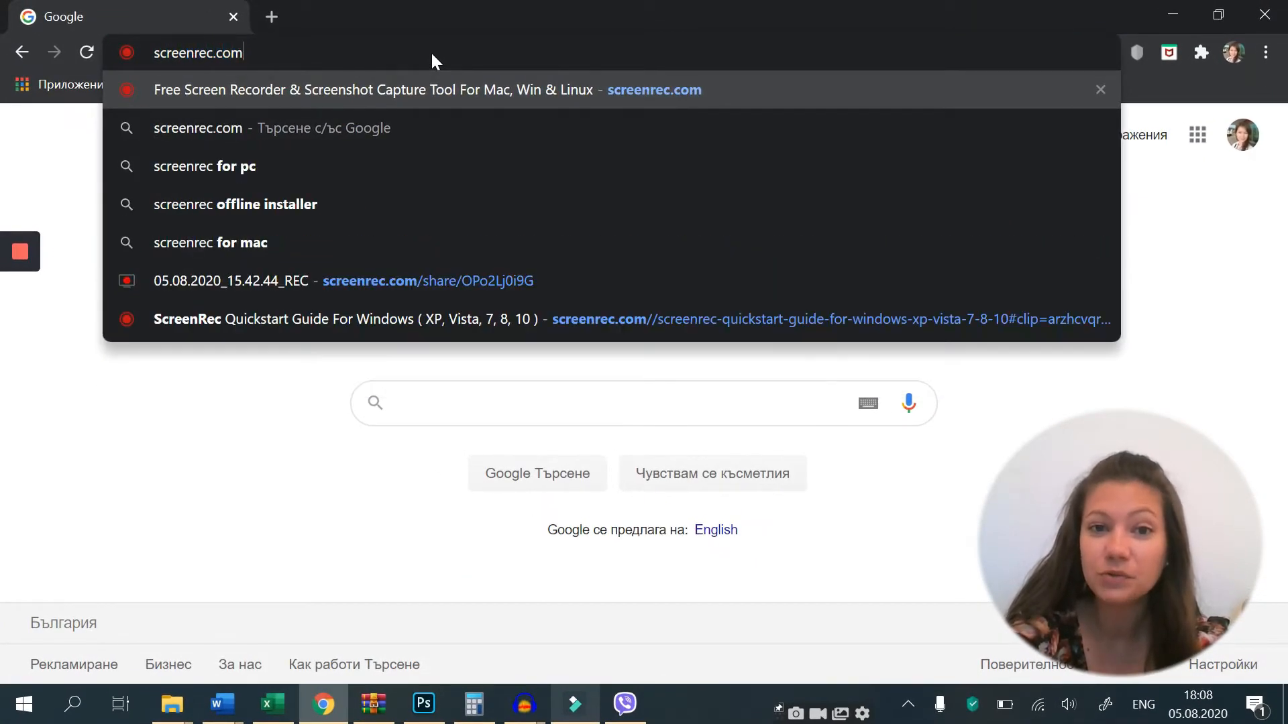
pyautogui.click(367, 90)
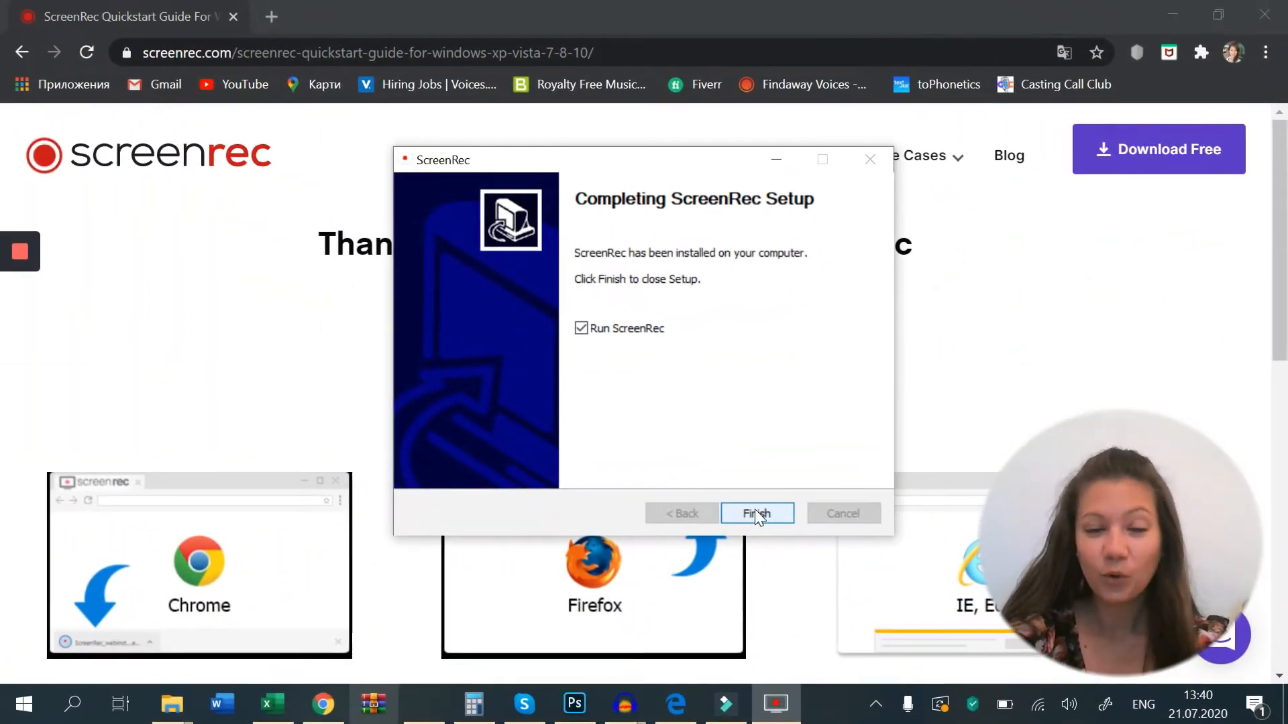
# - Finish the ScreenRec setup wizard with Run ScreenRec left checked
pyautogui.click(756, 513)
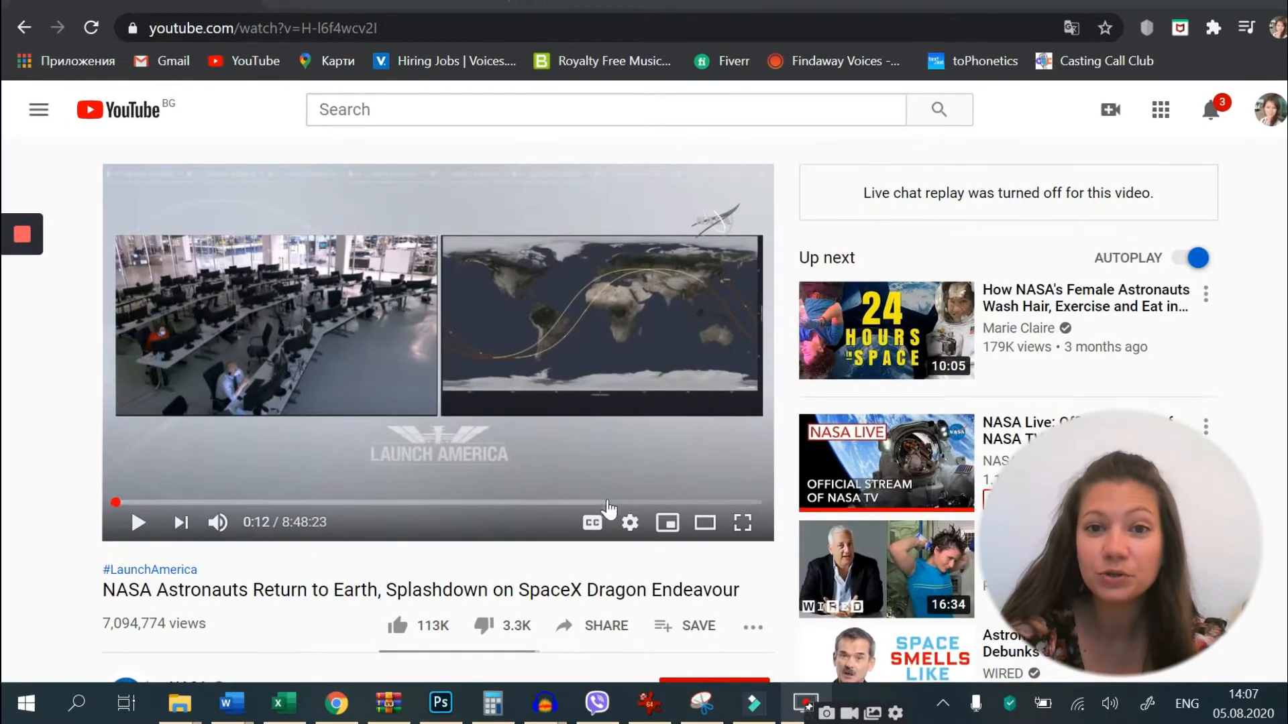
# - Put the NASA splashdown video in full screen and start it playing
pyautogui.click(630, 523)
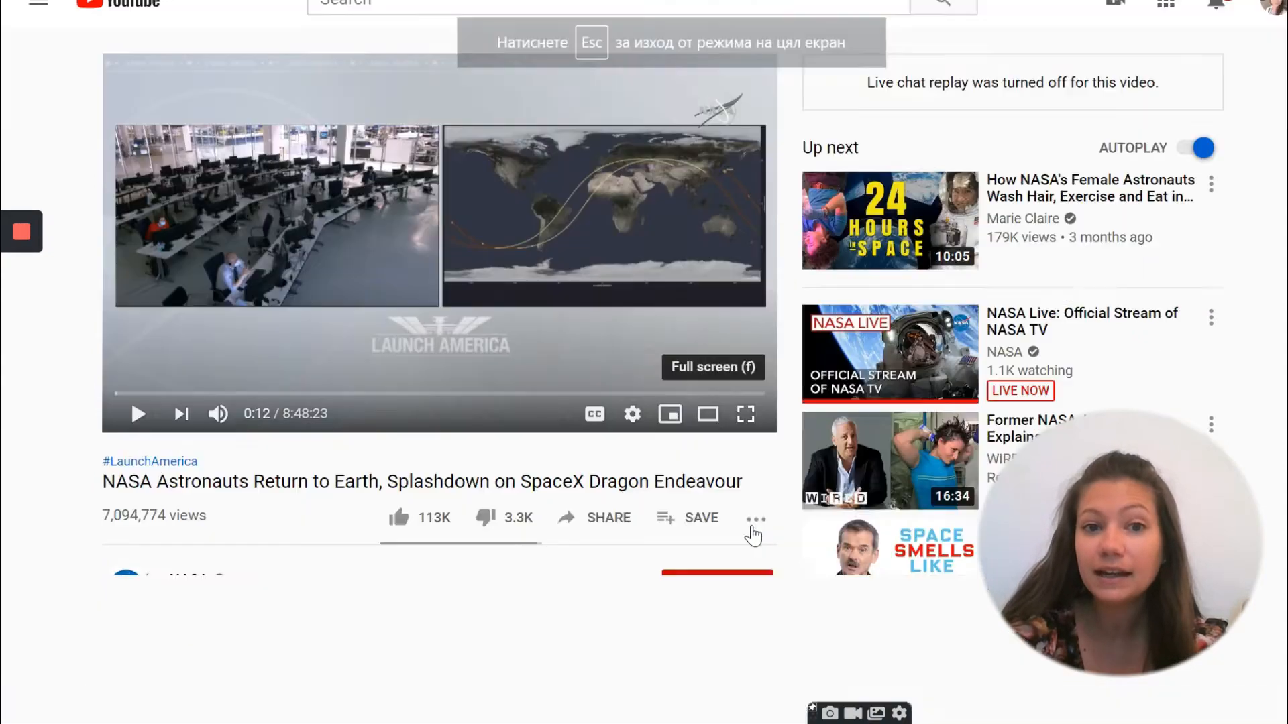
pyautogui.click(745, 414)
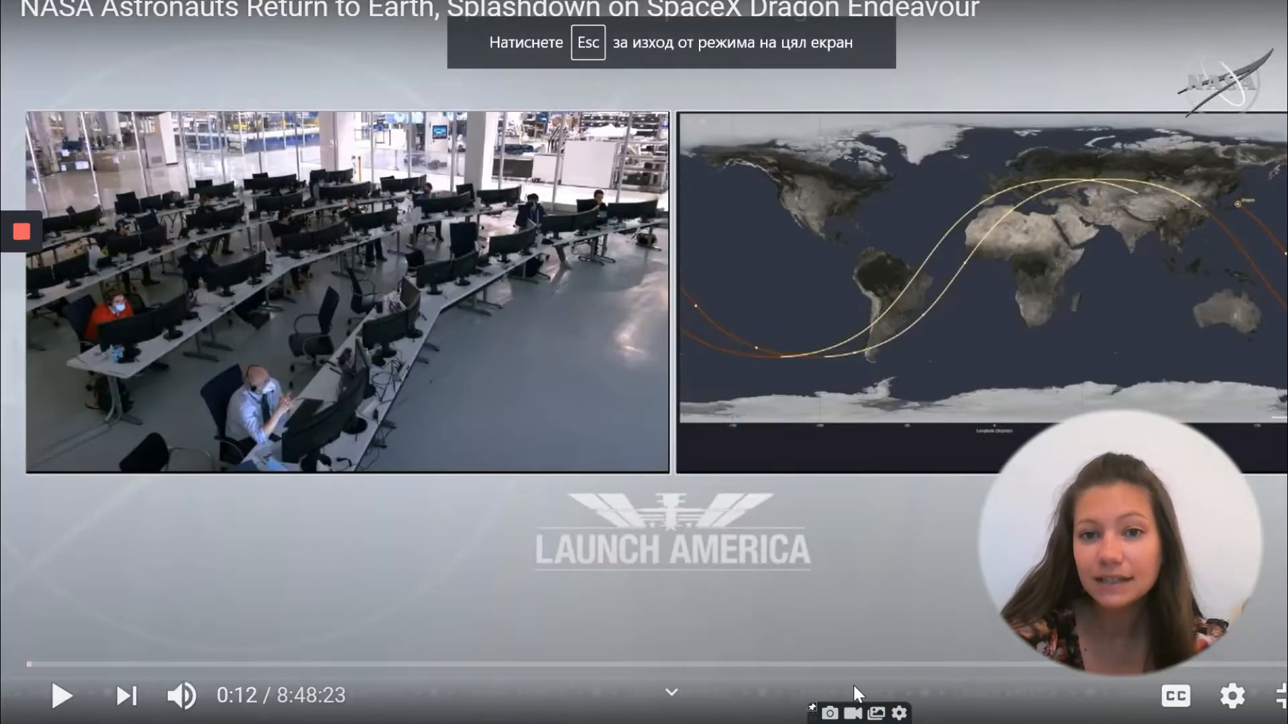
pyautogui.click(810, 711)
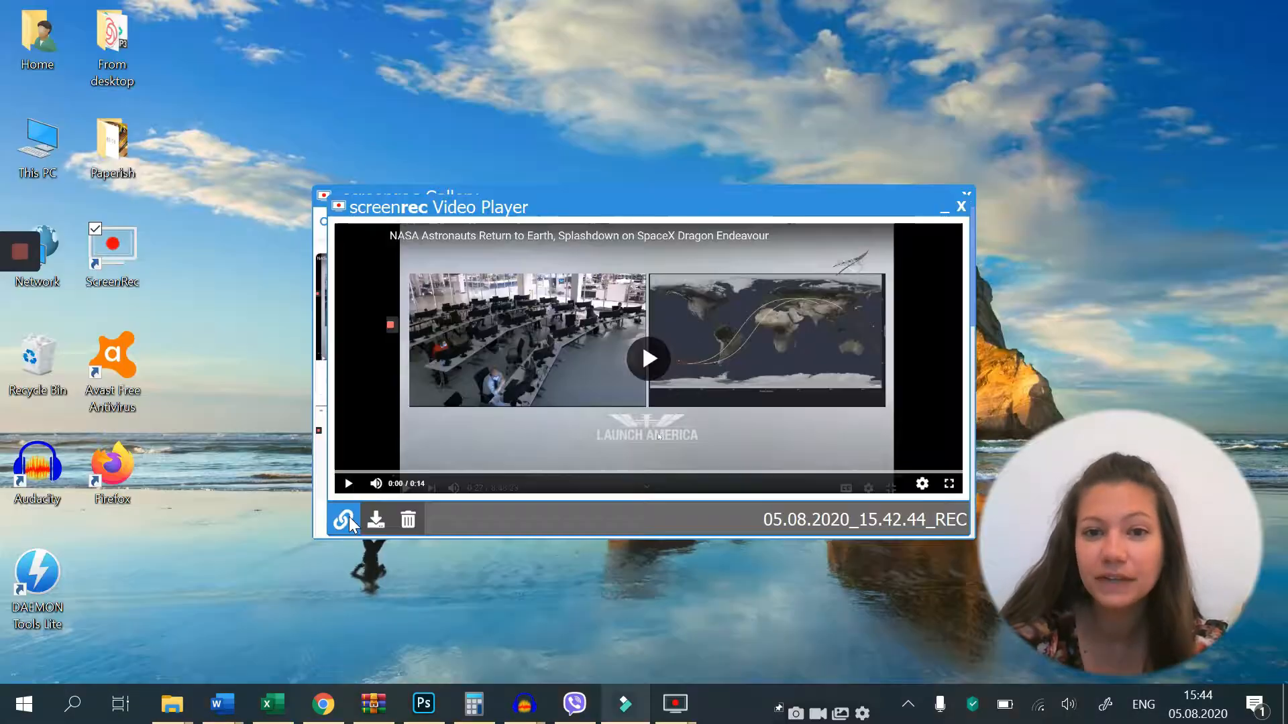
# - Upload the 05.08.2020_15.42.44_REC recording and open its copied share link
pyautogui.click(344, 519)
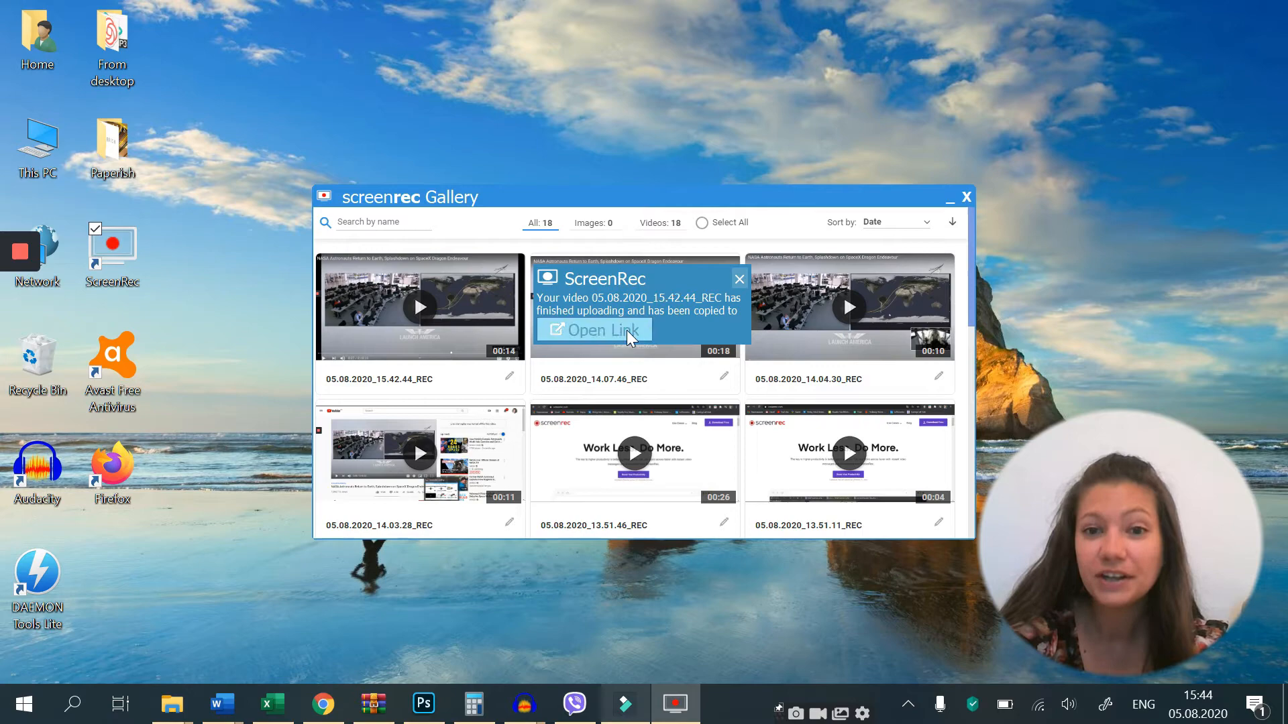
pyautogui.click(598, 330)
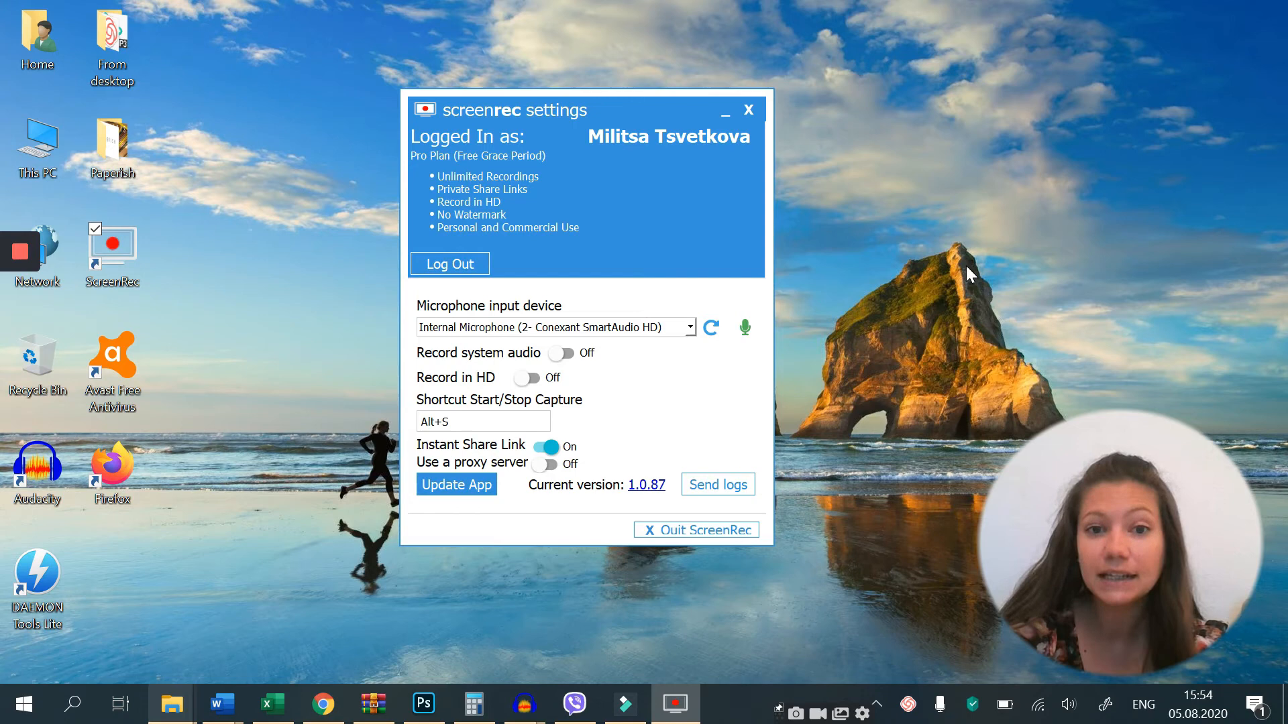
# - Switch the Record system audio and Record in HD toggles to On
pyautogui.click(564, 352)
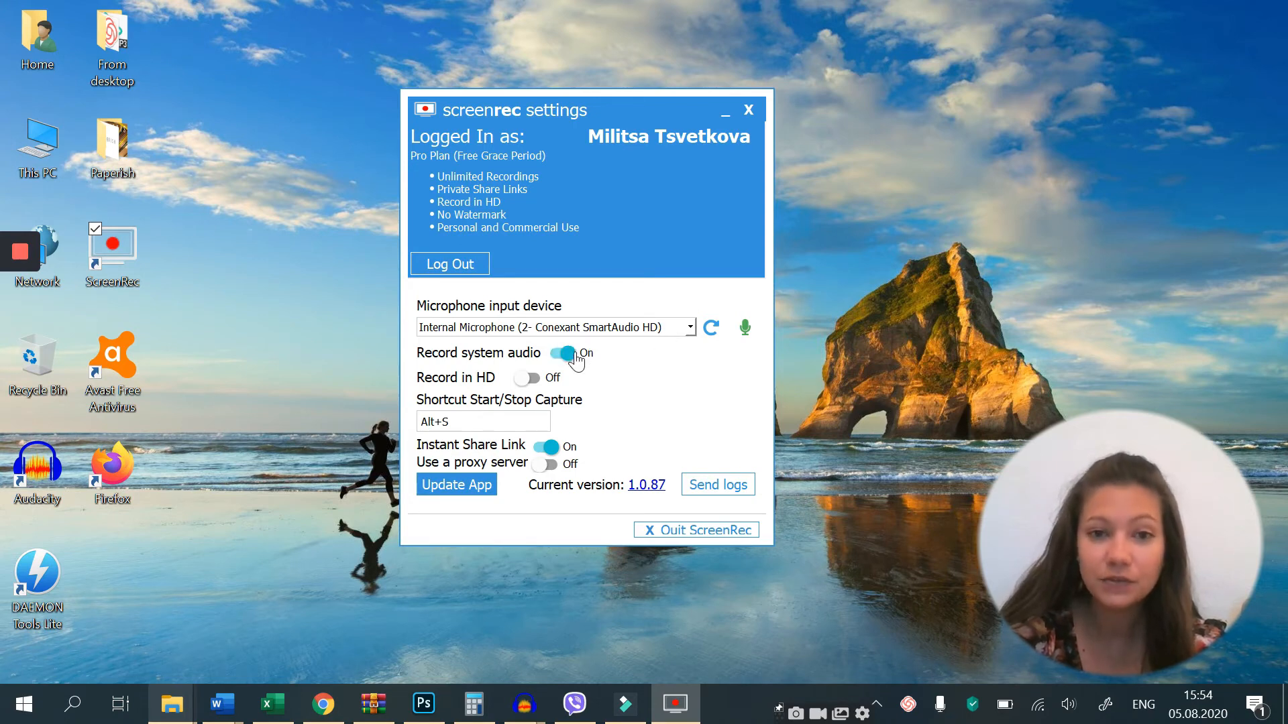
pyautogui.click(529, 378)
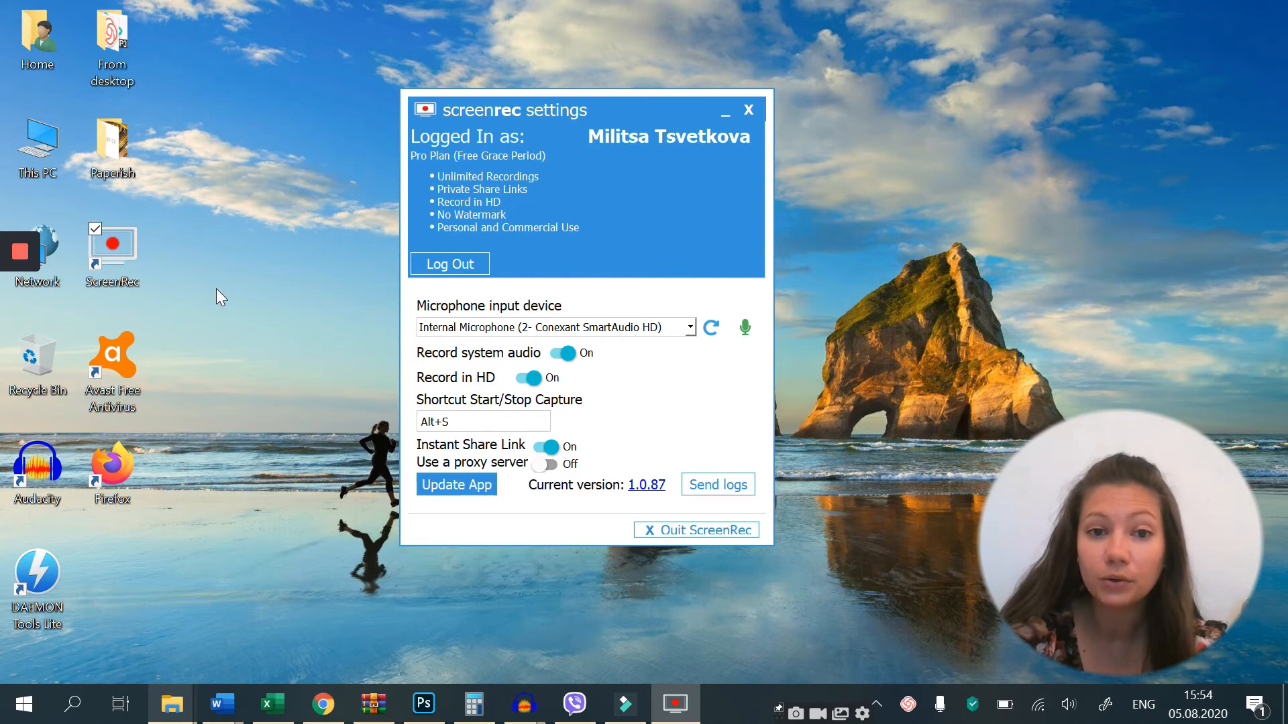
pyautogui.moveTo(183, 293)
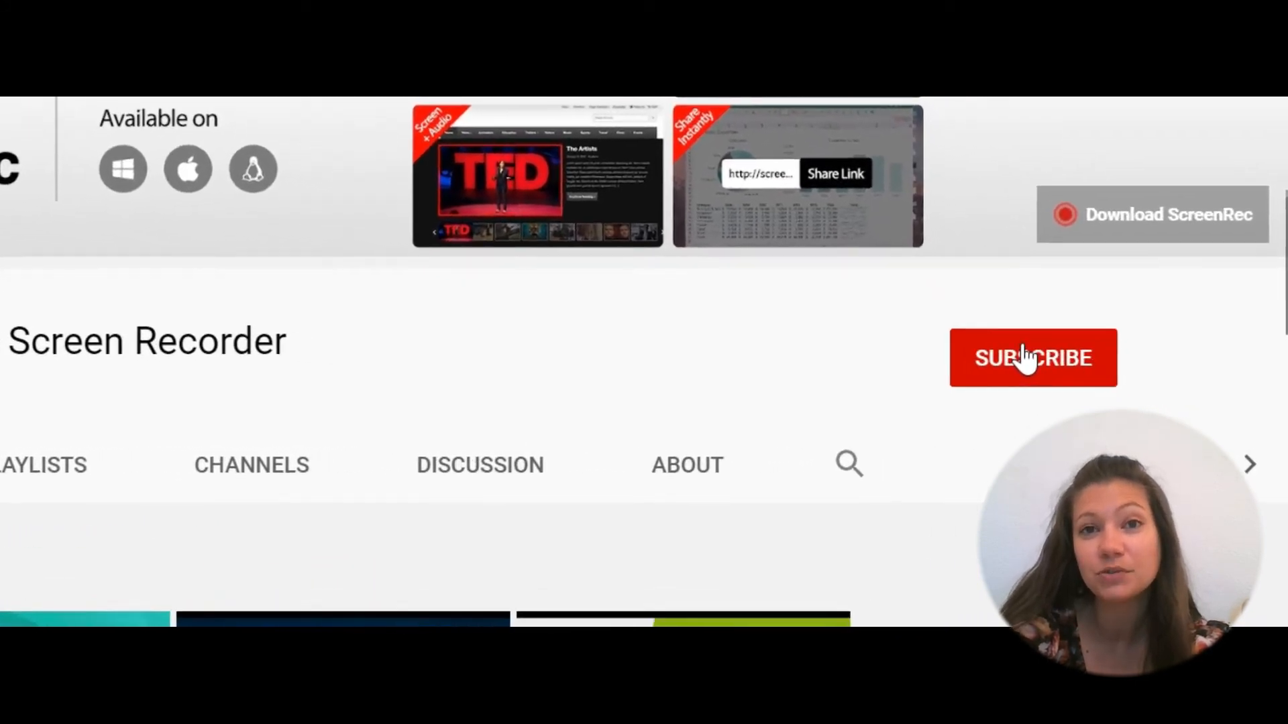
# - Subscribe to the ScreenRec Screen Recorder YouTube channel
pyautogui.click(1034, 359)
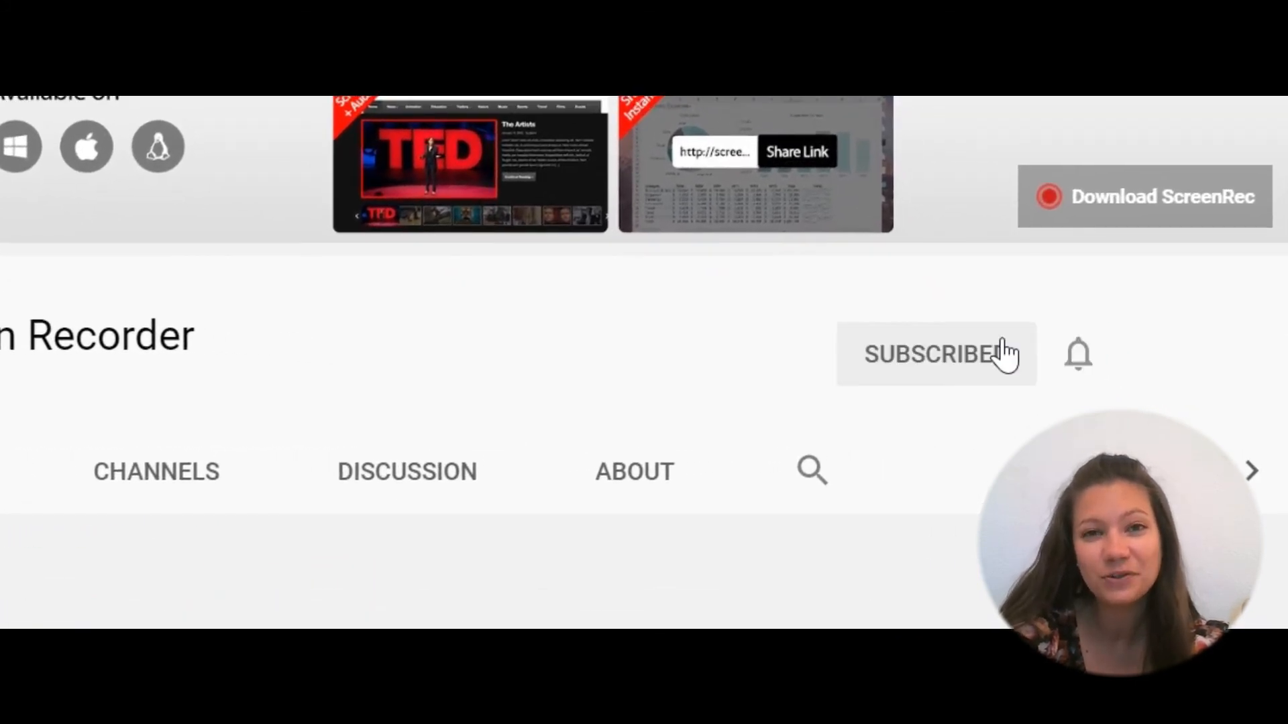